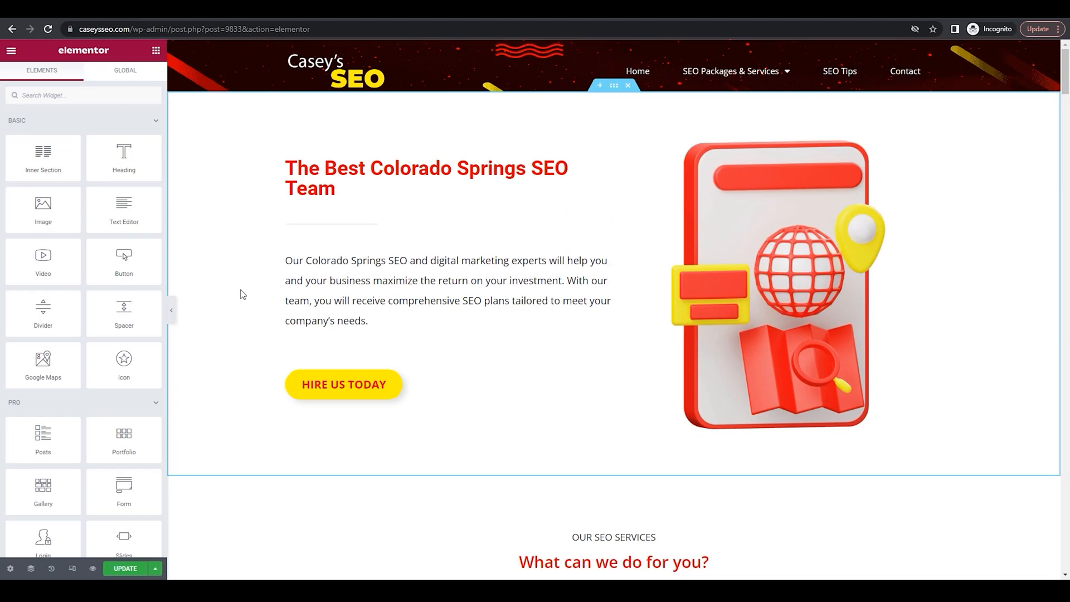
mouse_move(247, 307)
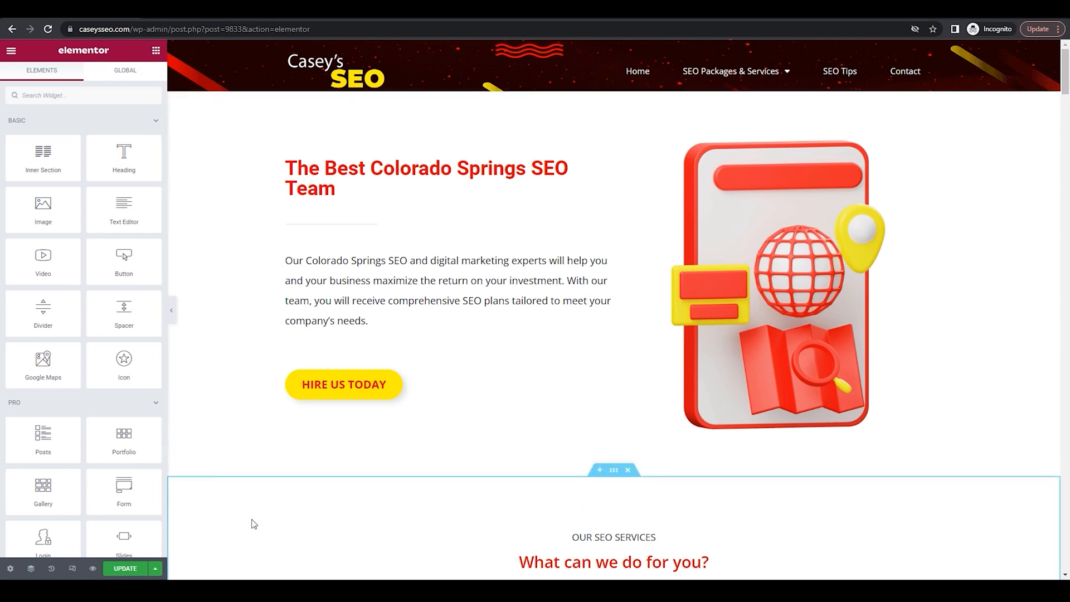
Scroll the Elementor canvas down to the Search Engine Optimization FAQ's accordion section.
scroll(down, 3)
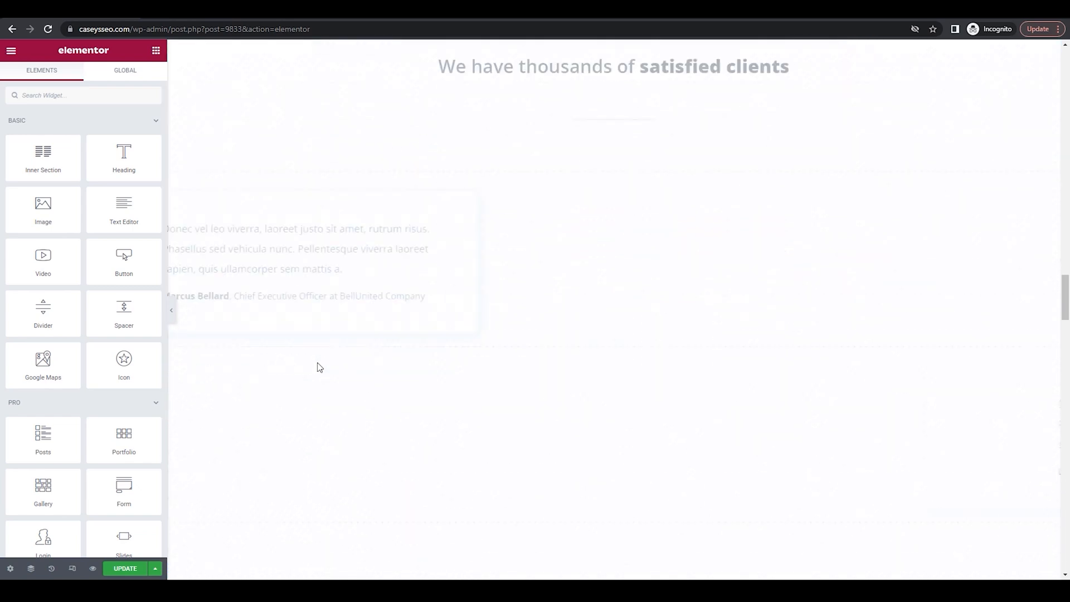
scroll(down, 3)
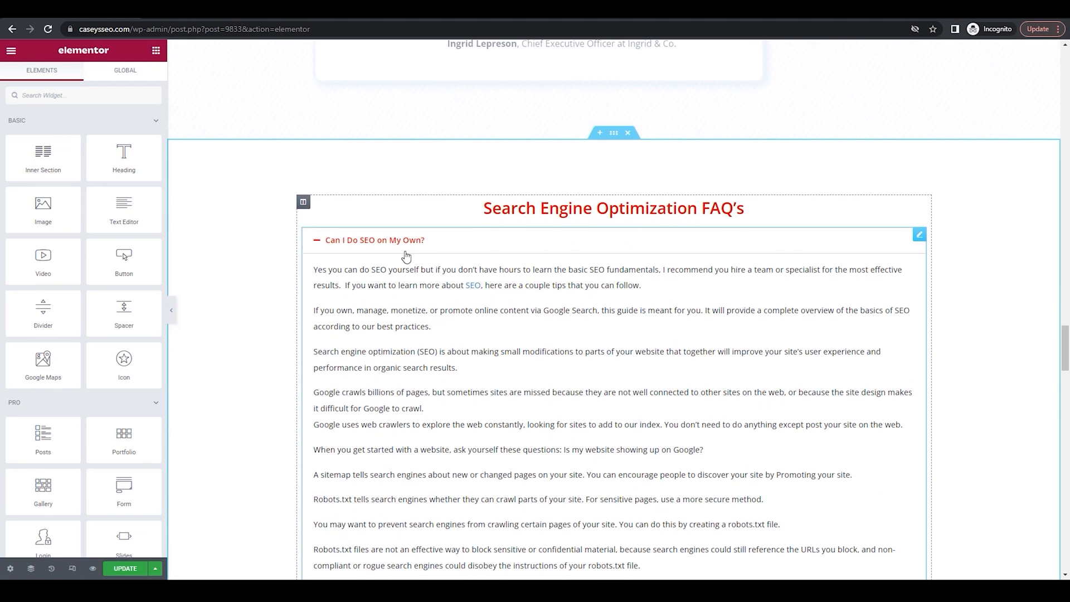
scroll(down, 3)
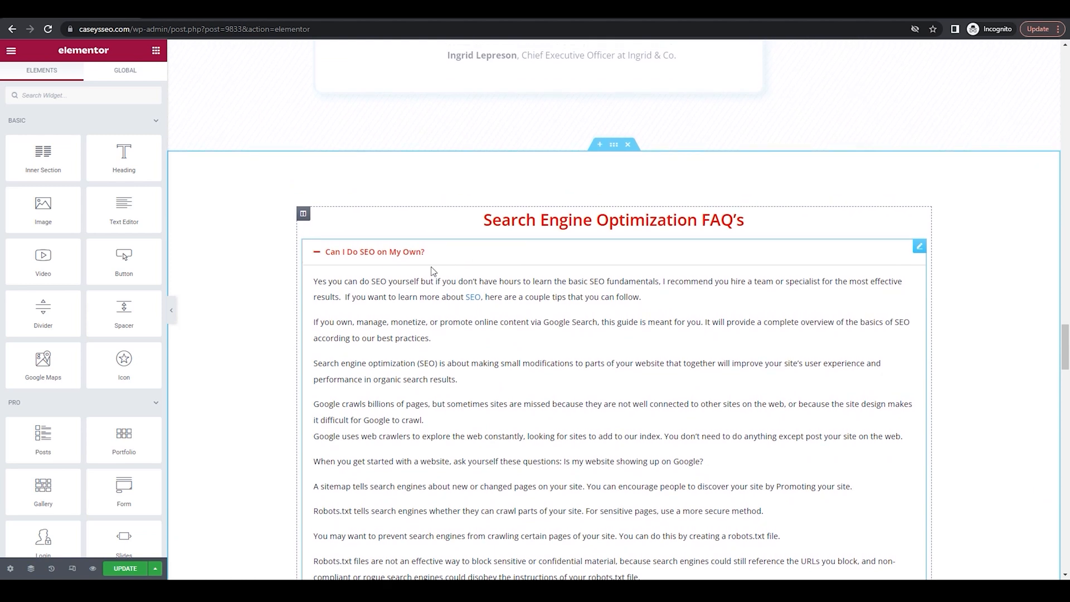
mouse_move(434, 253)
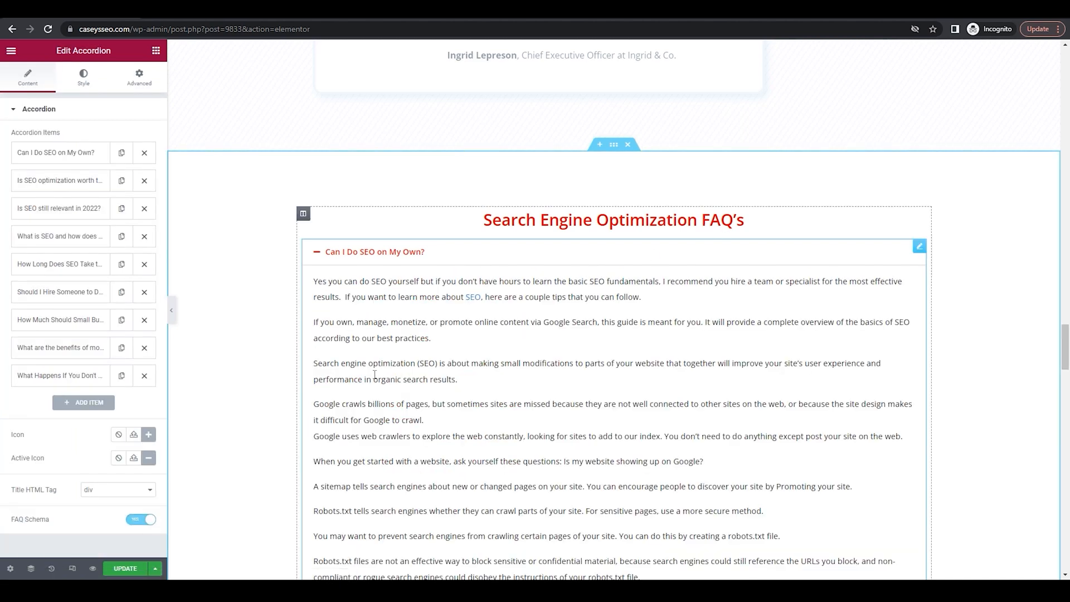
mouse_move(17, 523)
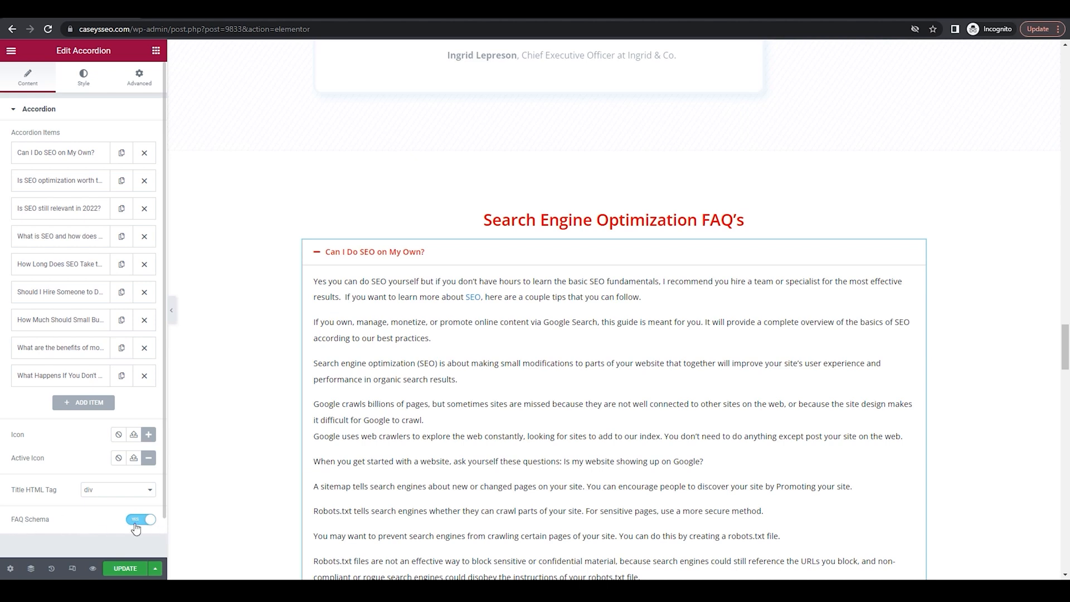
mouse_move(132, 557)
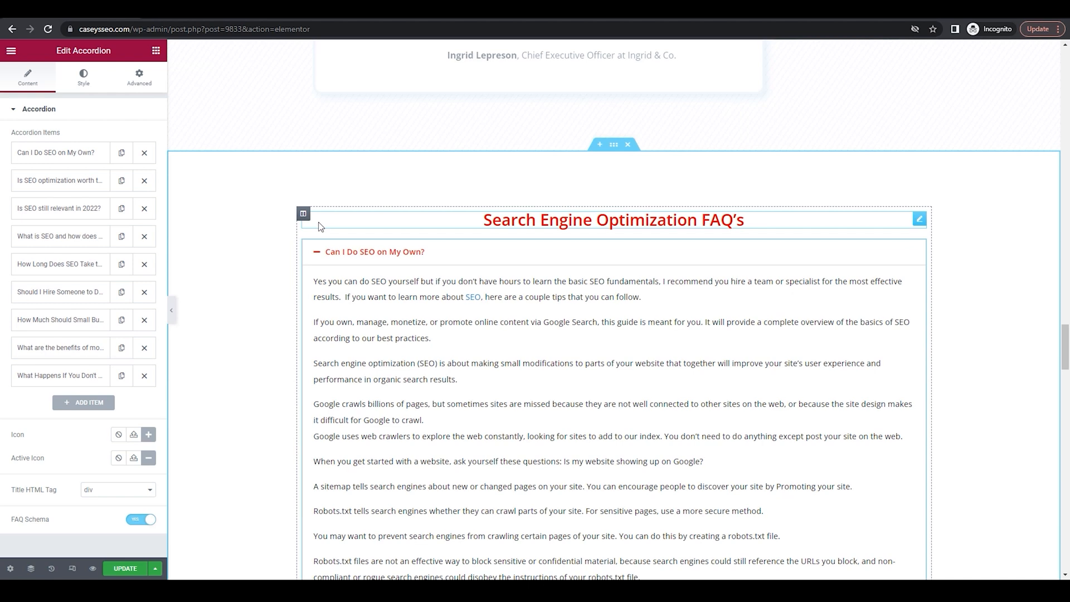
mouse_move(268, 149)
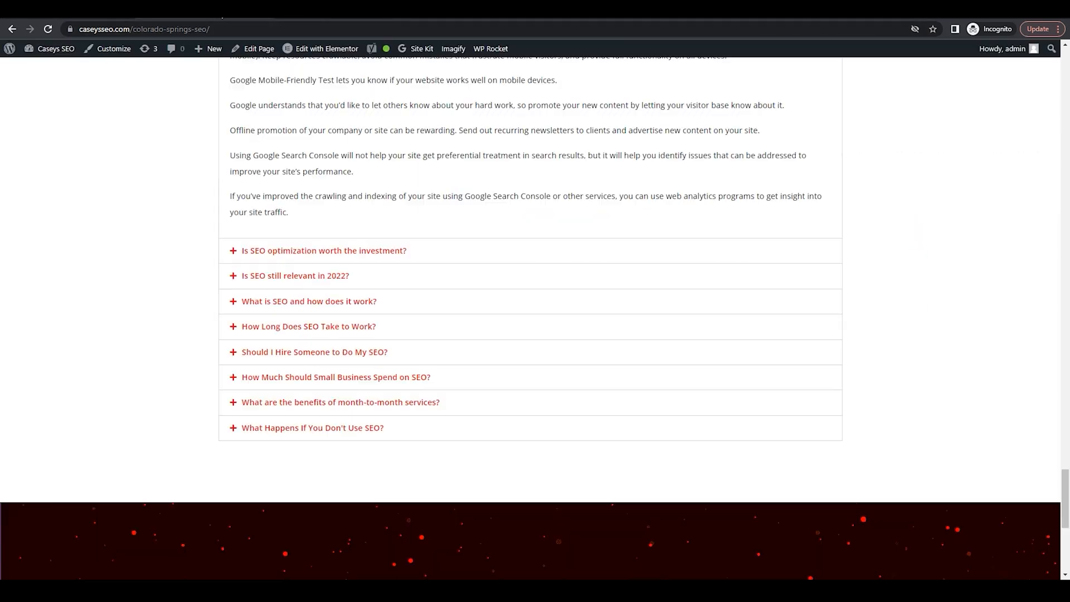
mouse_move(140, 257)
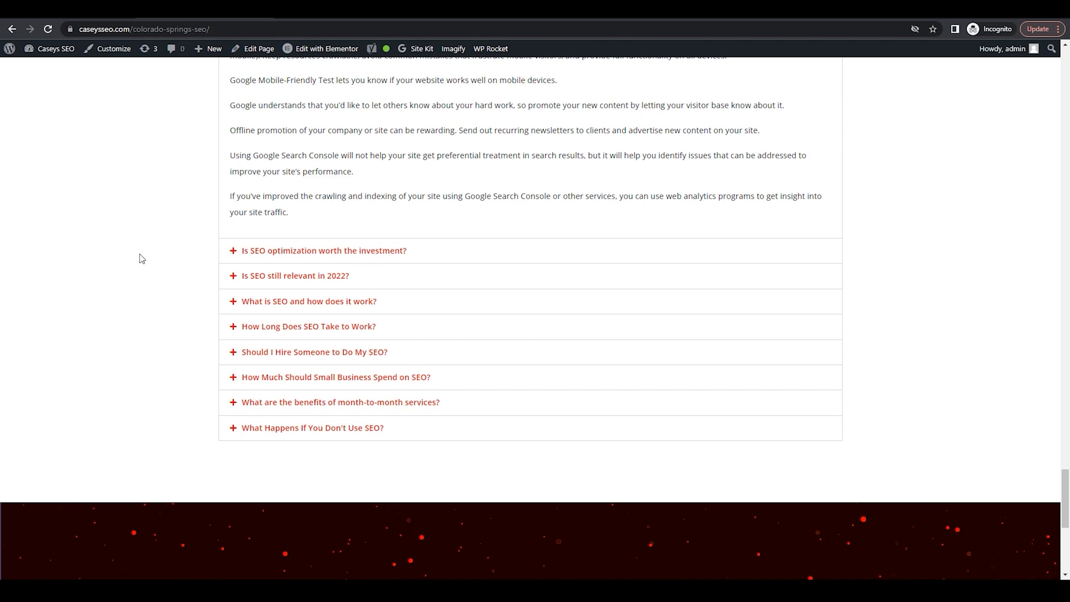
Bring up Chrome's context menu on an empty area beside the live page's FAQ accordion.
right_click(140, 258)
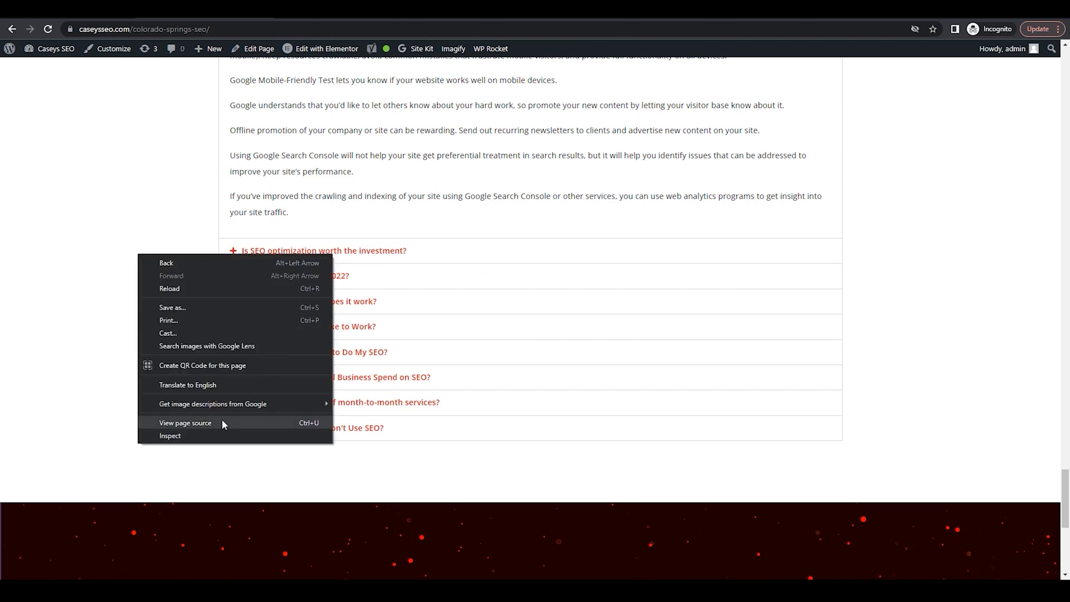
mouse_move(225, 424)
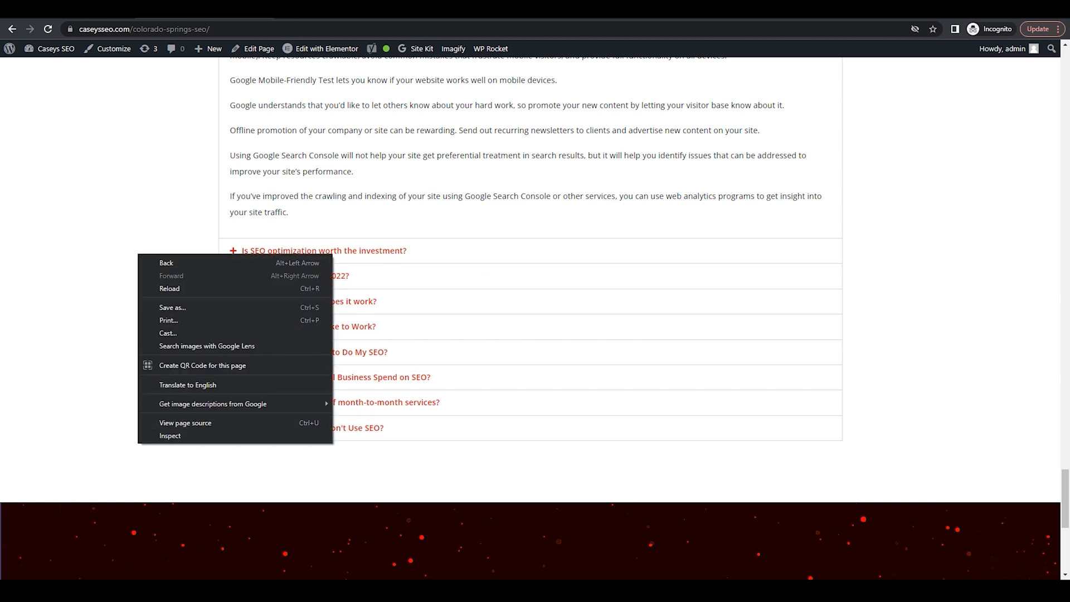
View the page source and locate the application/ld+json FAQPage schema script via a 'schema' search.
click(185, 422)
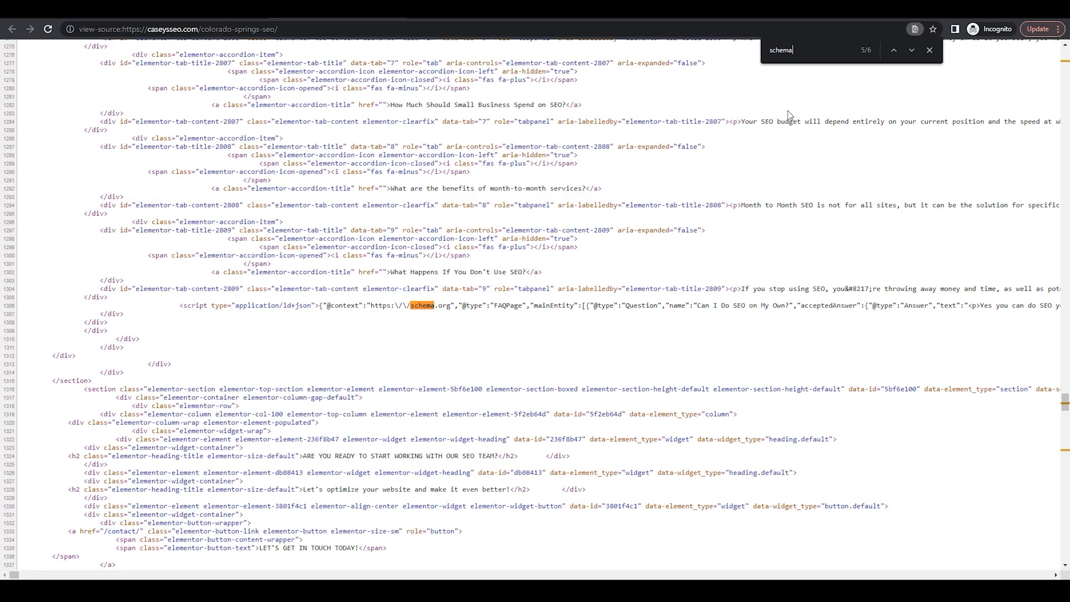
mouse_move(769, 63)
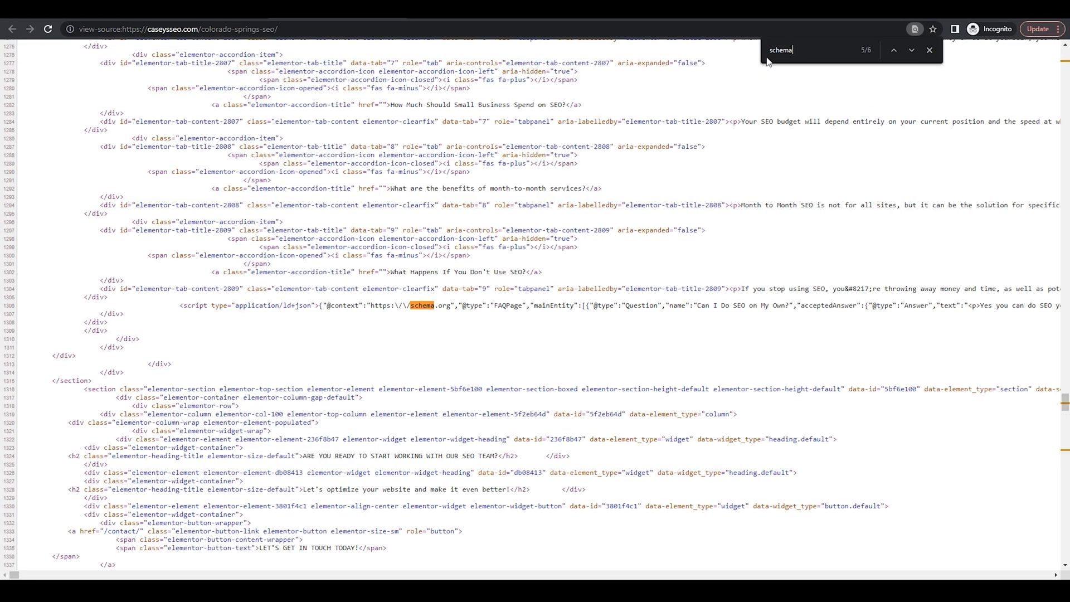
mouse_move(558, 226)
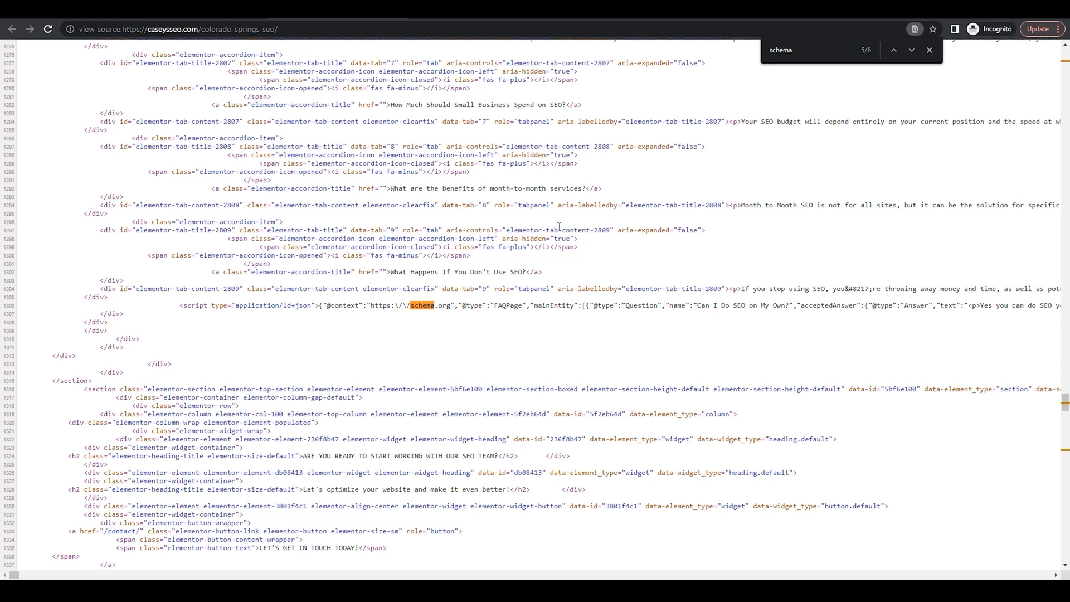
mouse_move(437, 336)
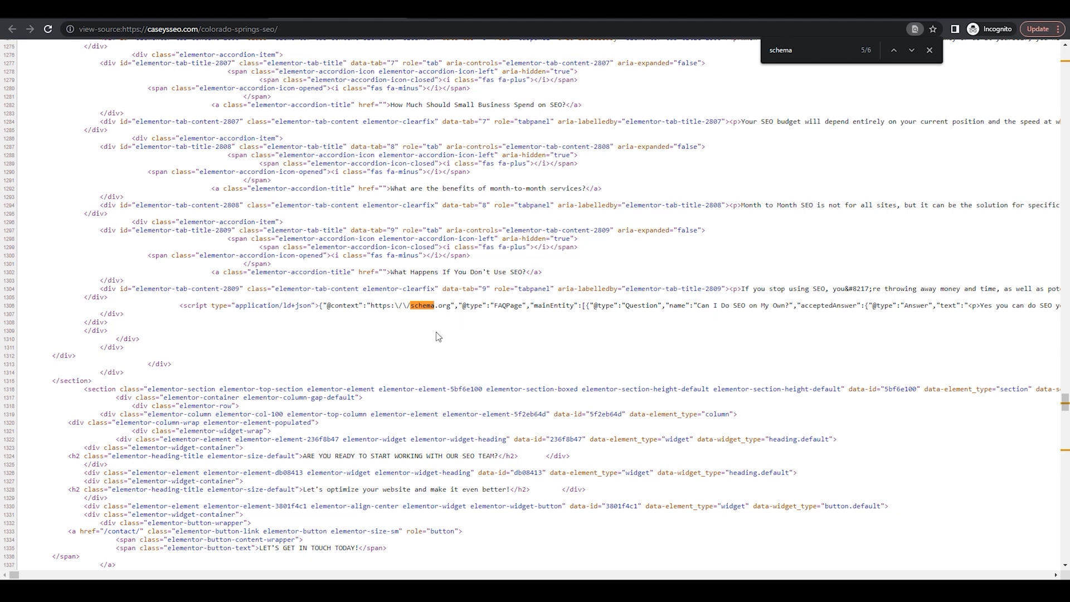
mouse_move(413, 324)
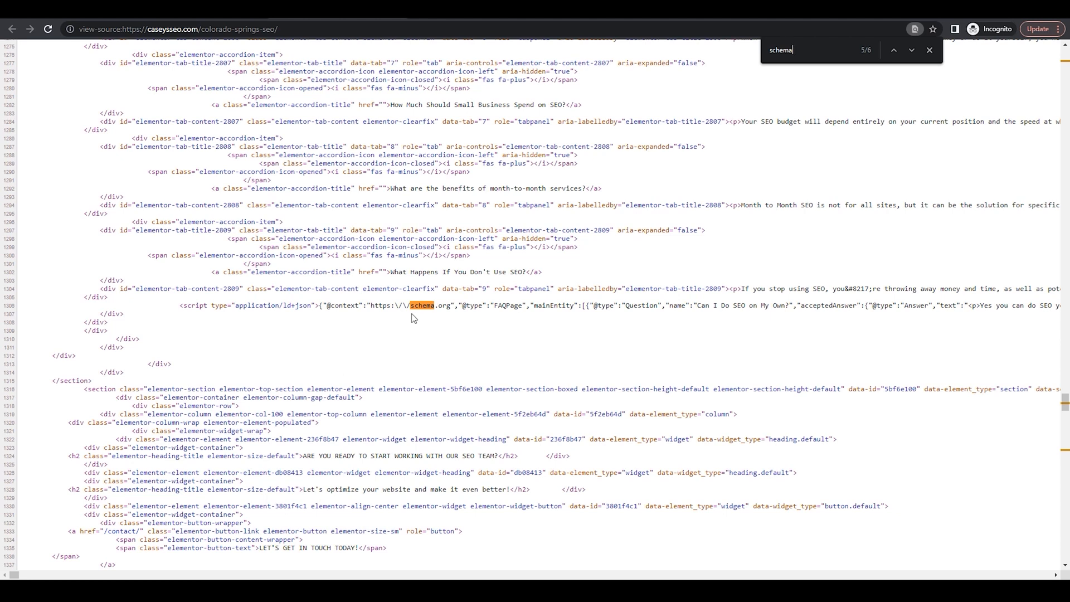
mouse_move(395, 334)
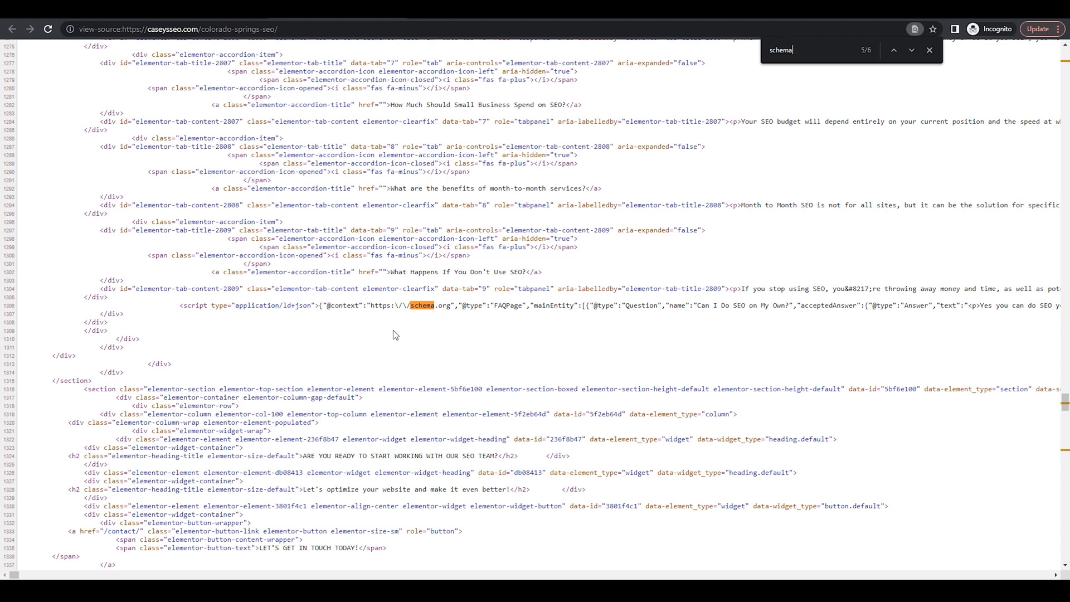
mouse_move(616, 321)
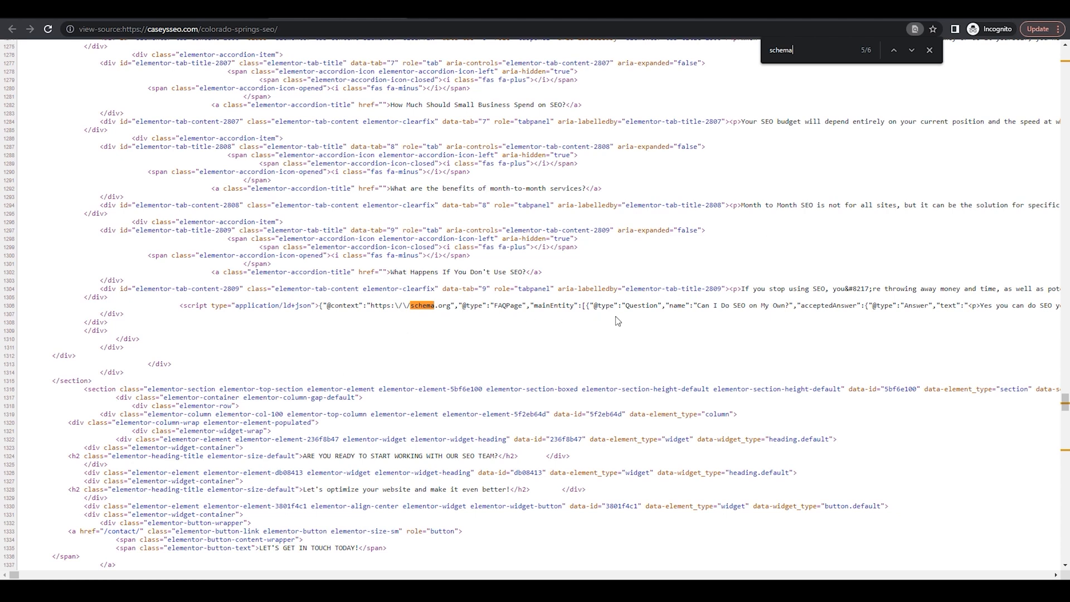
mouse_move(639, 316)
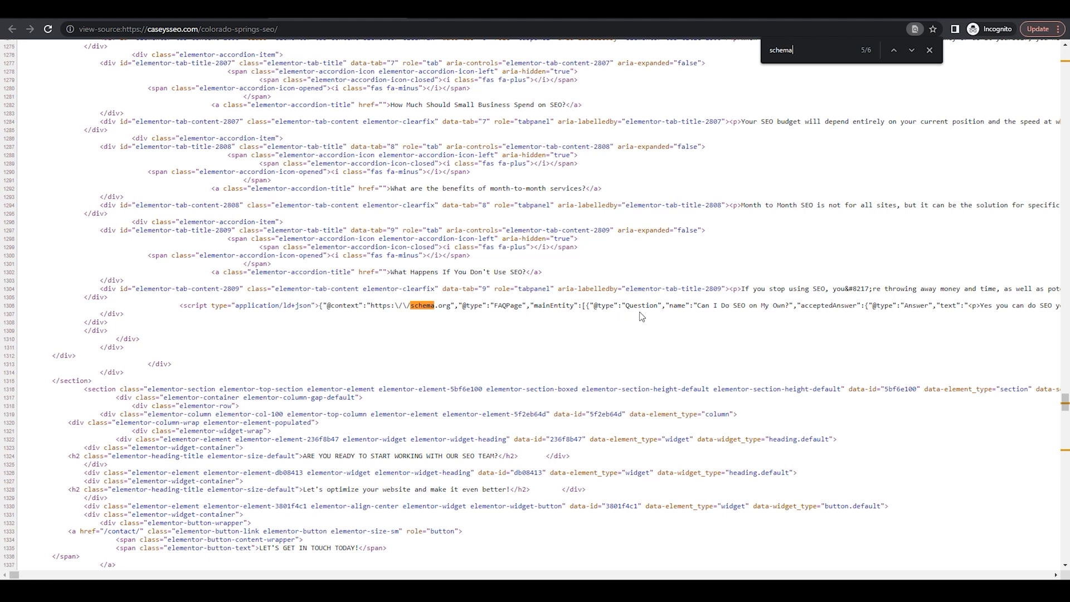
mouse_move(706, 314)
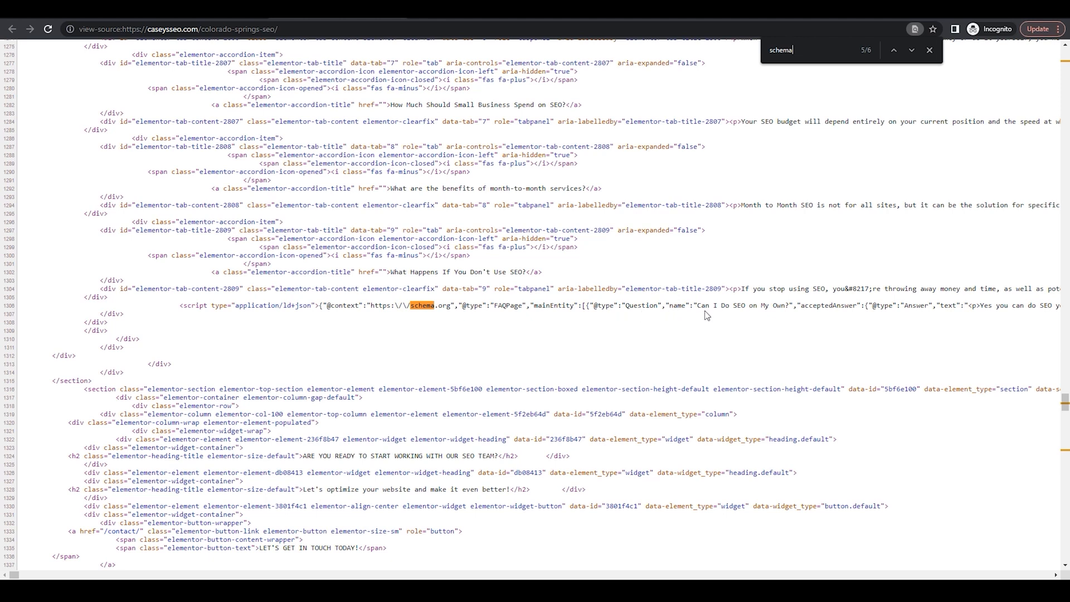
mouse_move(610, 333)
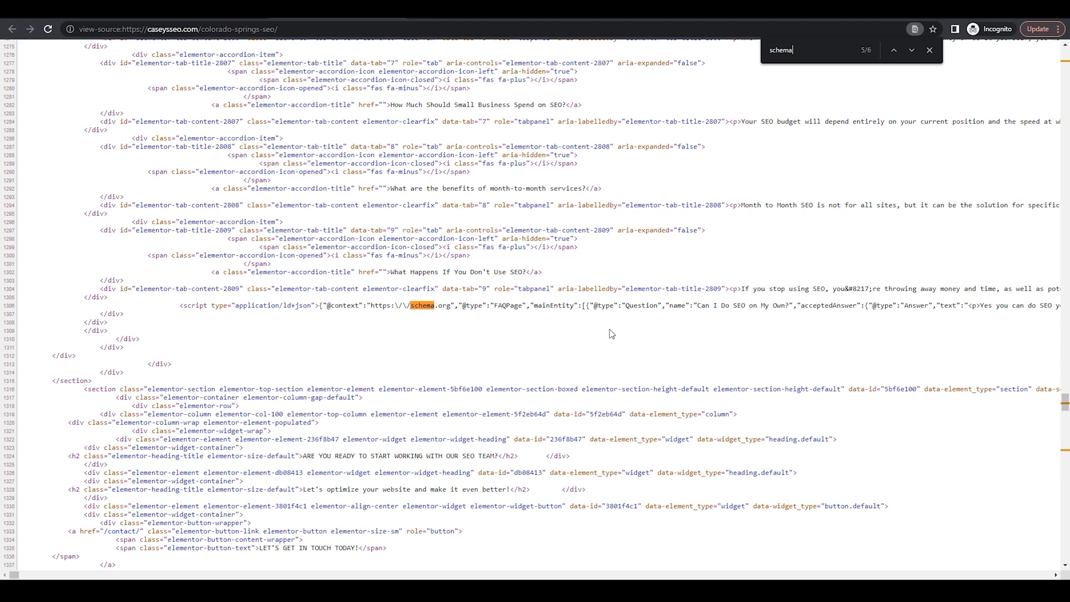
mouse_move(610, 333)
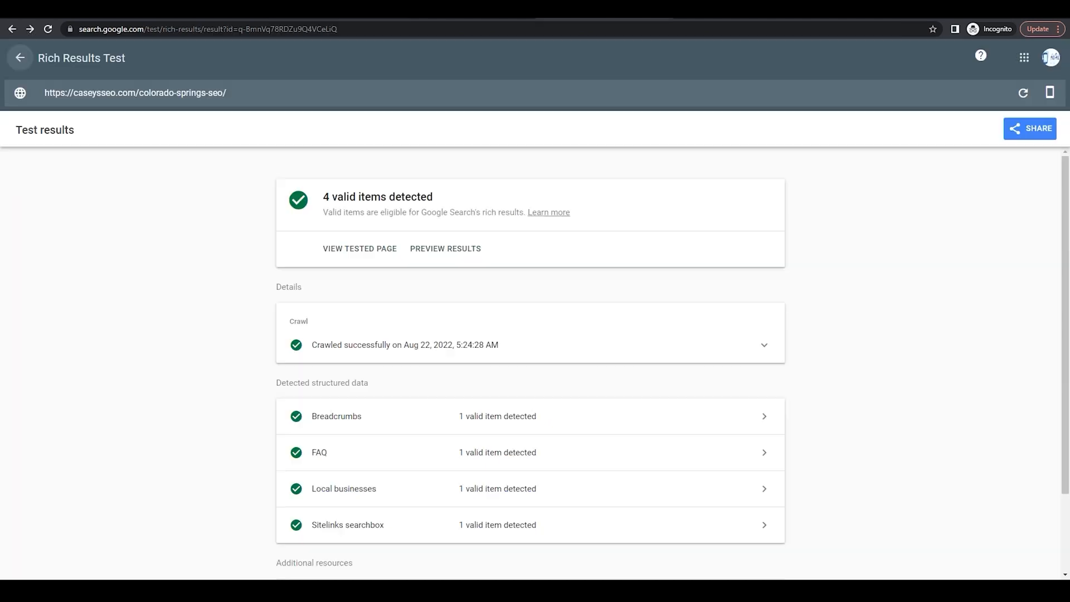
mouse_move(138, 265)
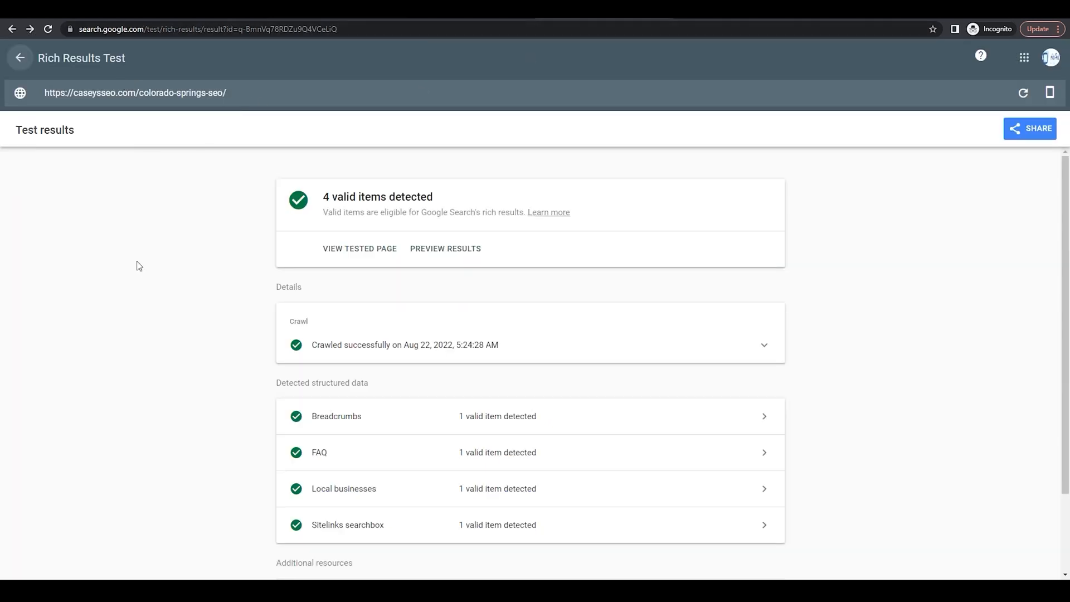
mouse_move(153, 287)
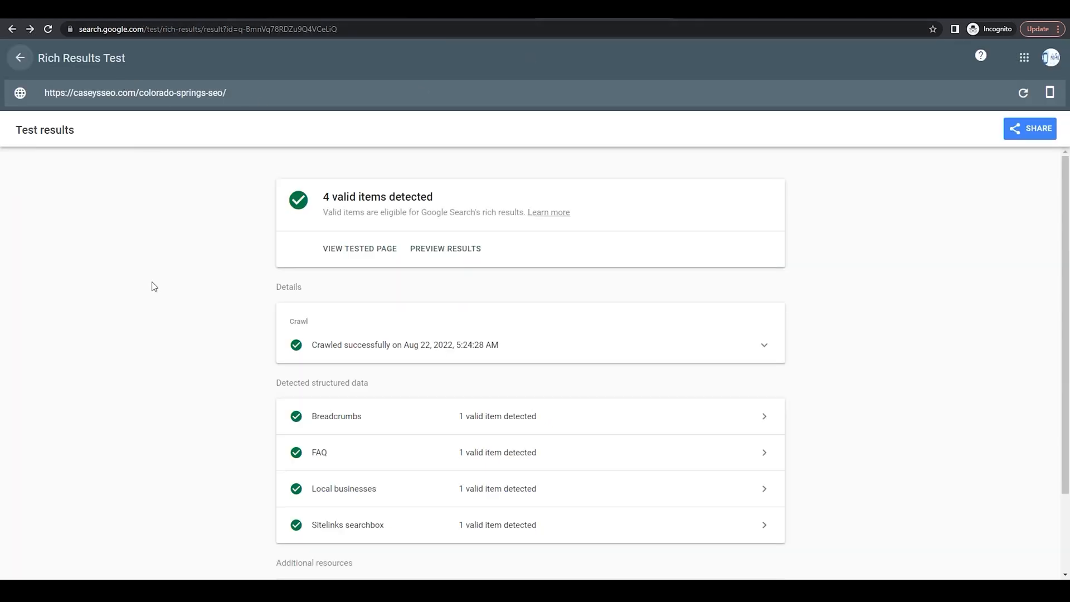
mouse_move(305, 254)
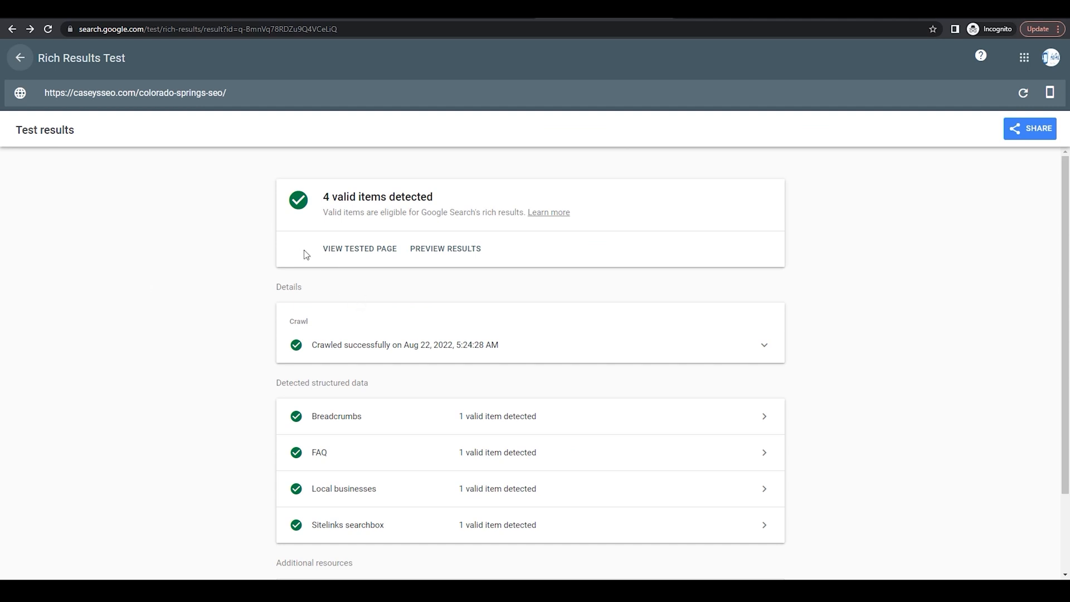
mouse_move(225, 331)
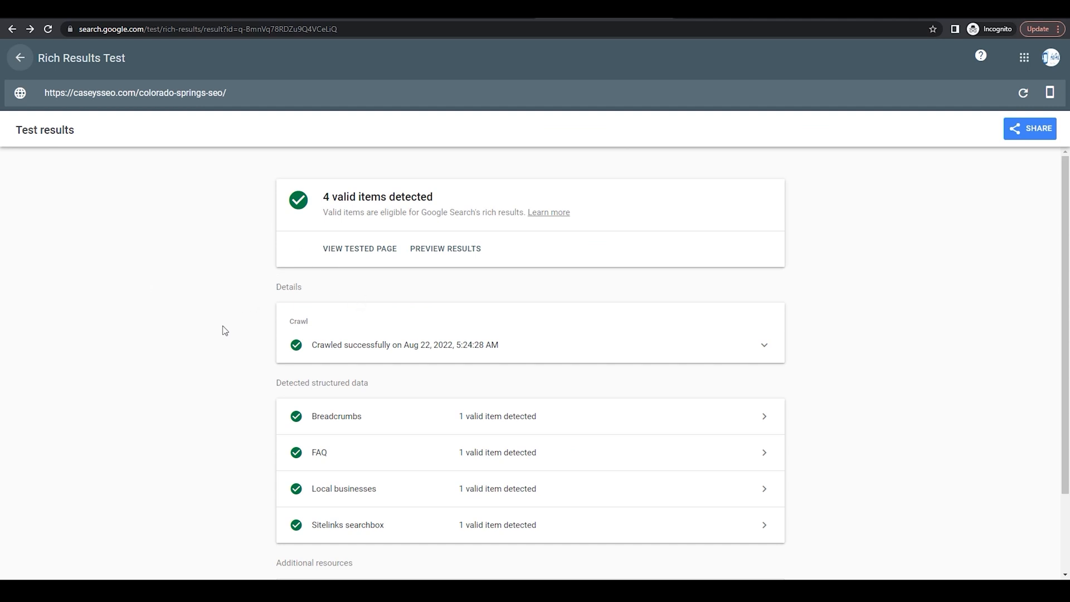
Expand the FAQ row under Detected structured data among the 4 valid items.
scroll(down, 3)
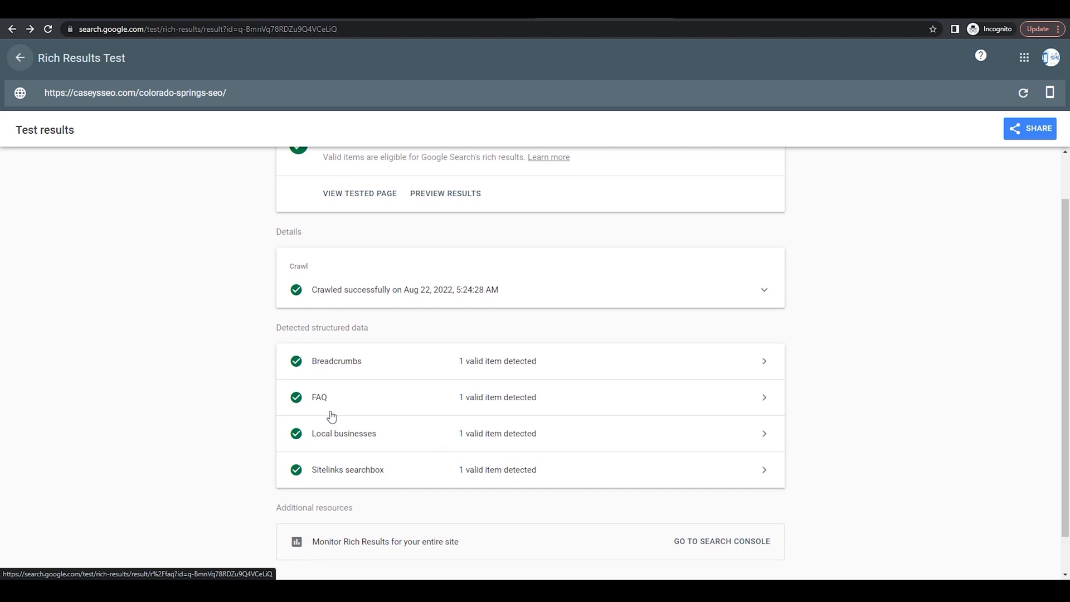
mouse_move(300, 406)
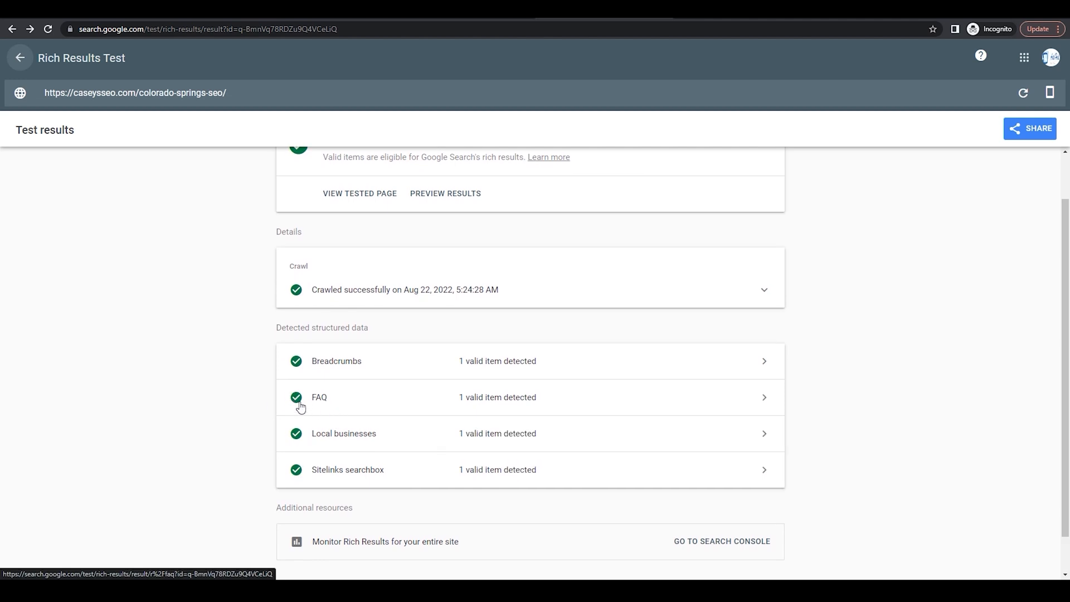
click(319, 397)
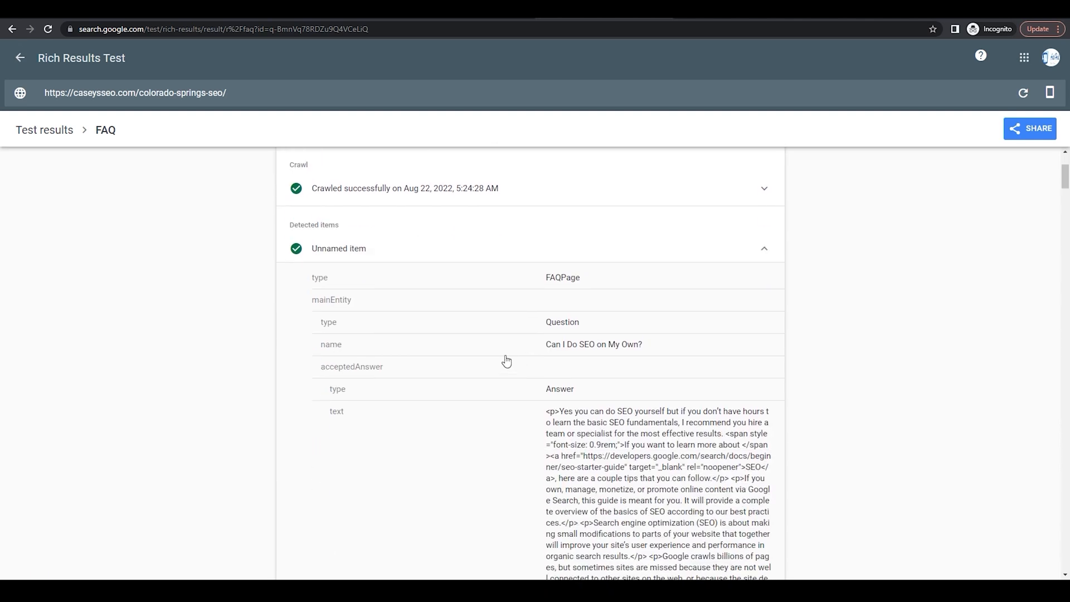
Scroll through the FAQPage item's detected questions and answers.
scroll(down, 3)
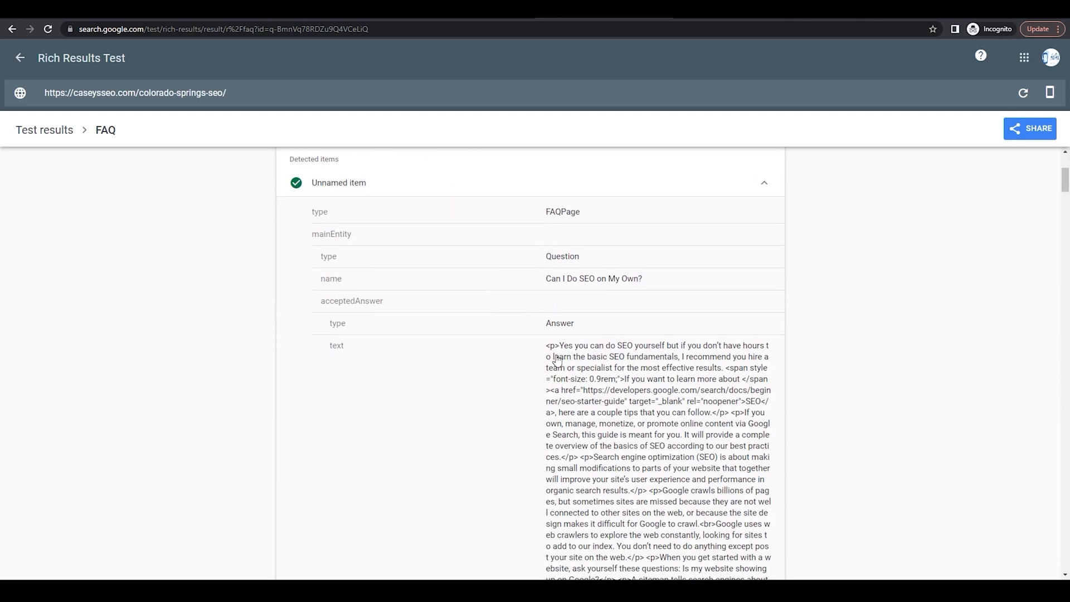
mouse_move(527, 372)
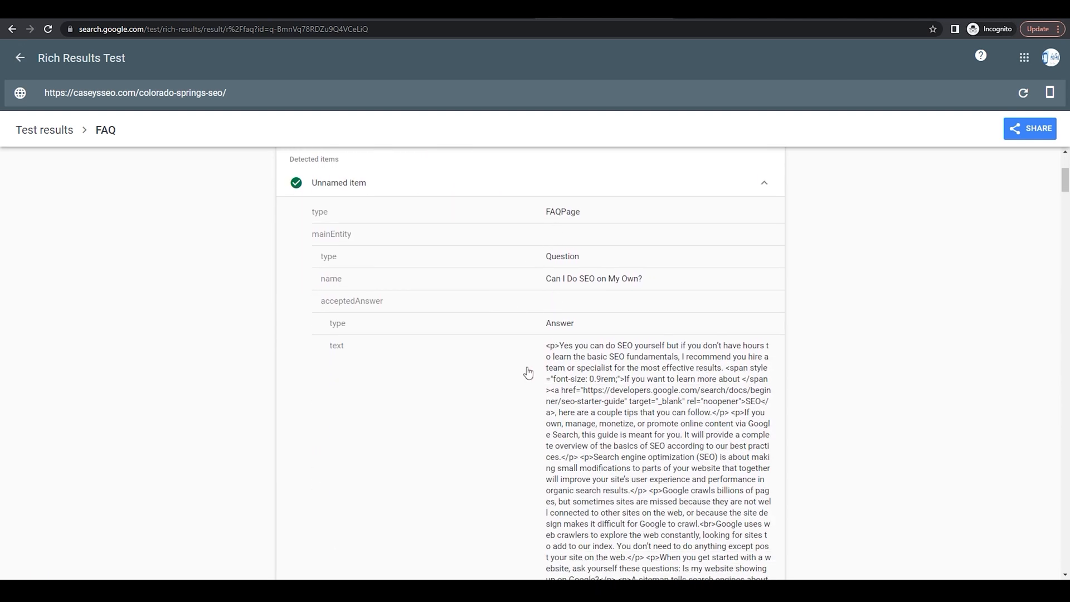
scroll(down, 3)
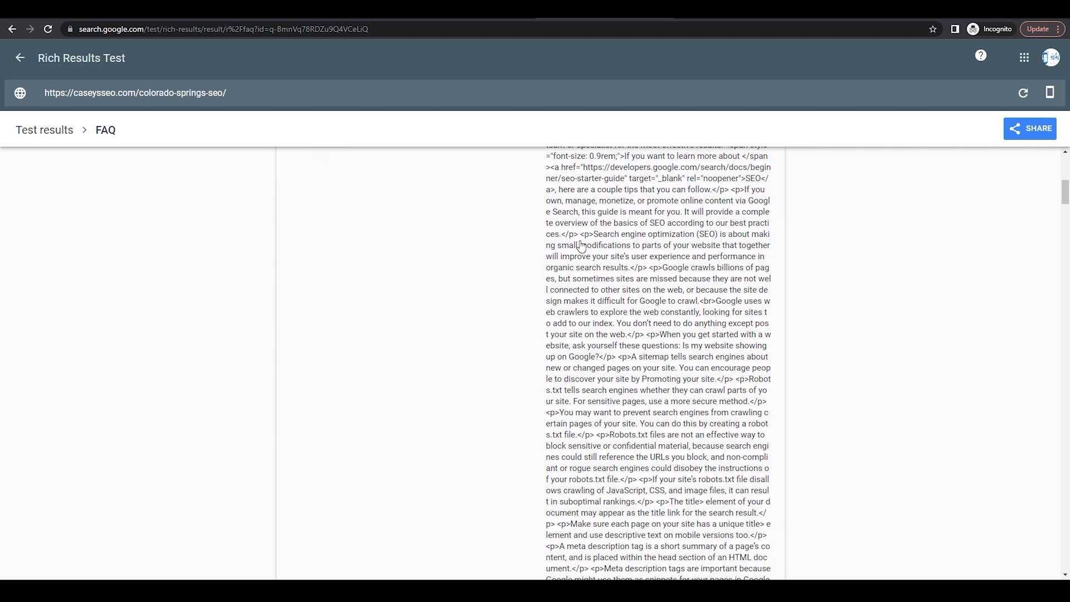
scroll(down, 3)
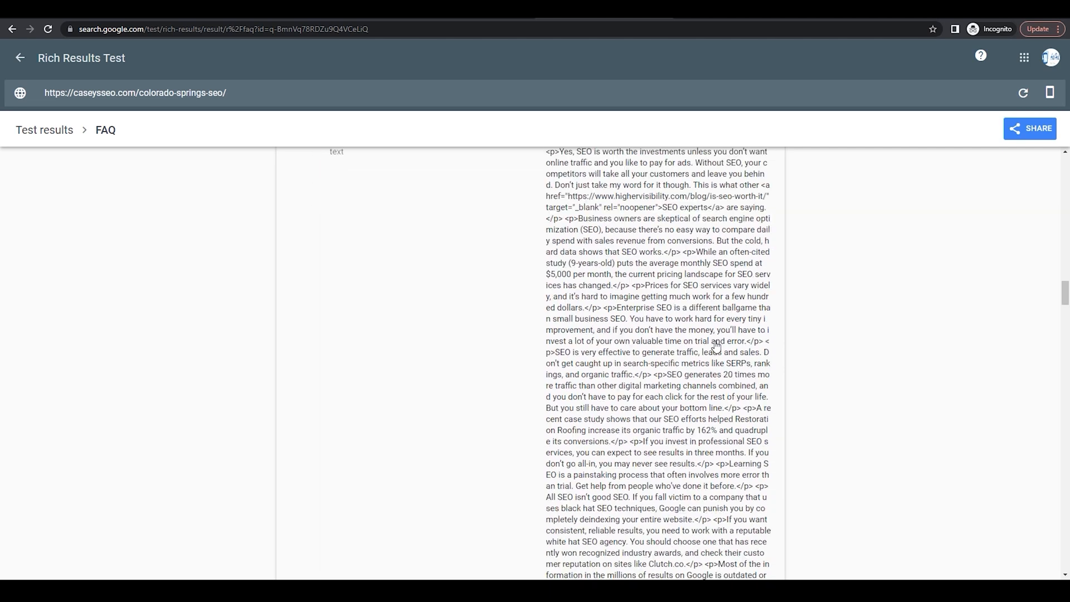
scroll(down, 3)
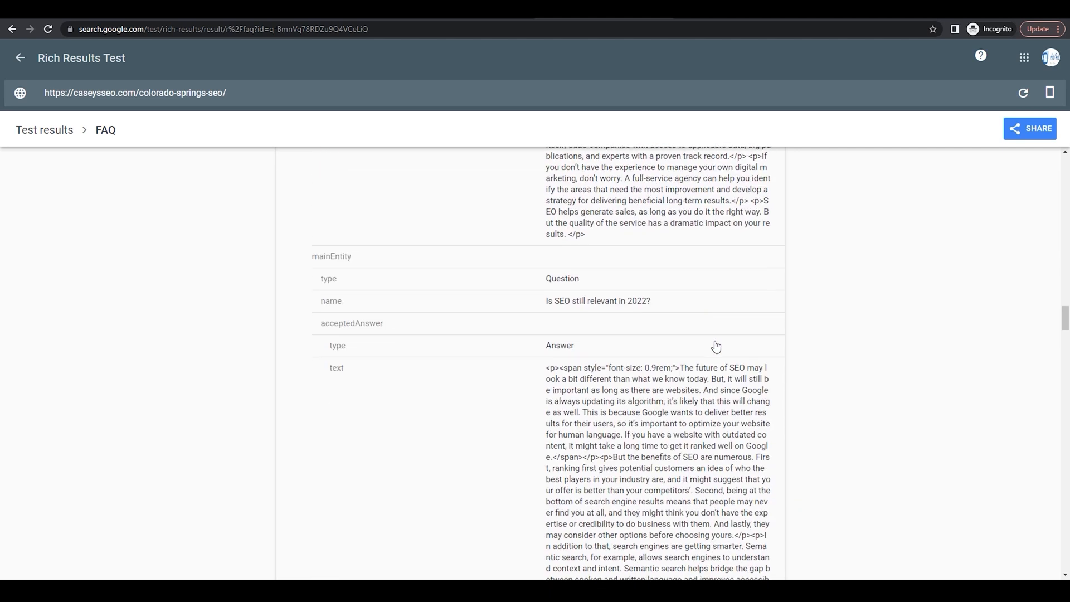
mouse_move(456, 22)
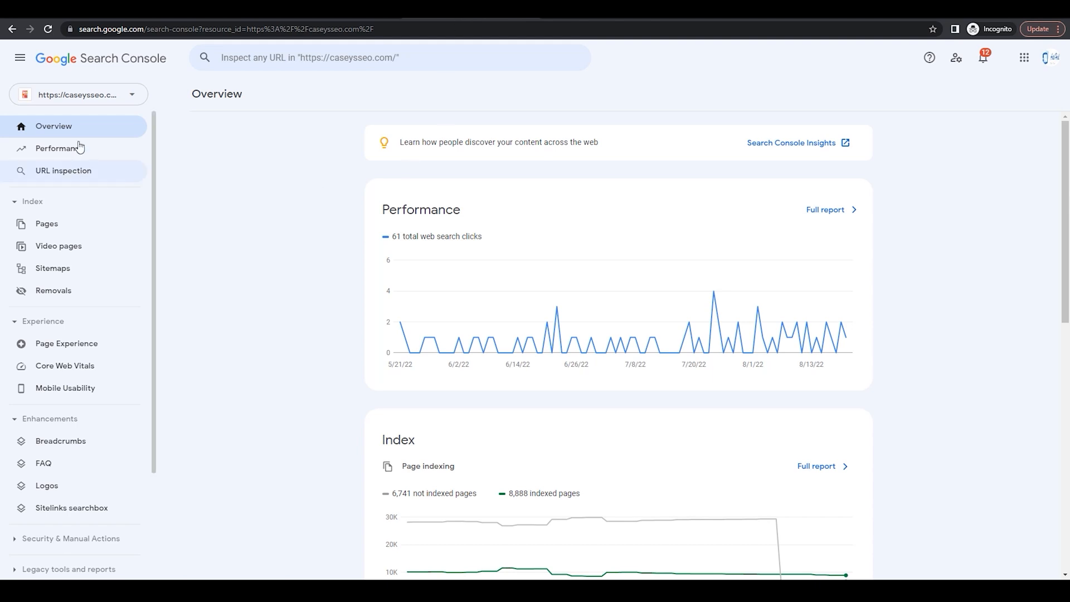
mouse_move(129, 330)
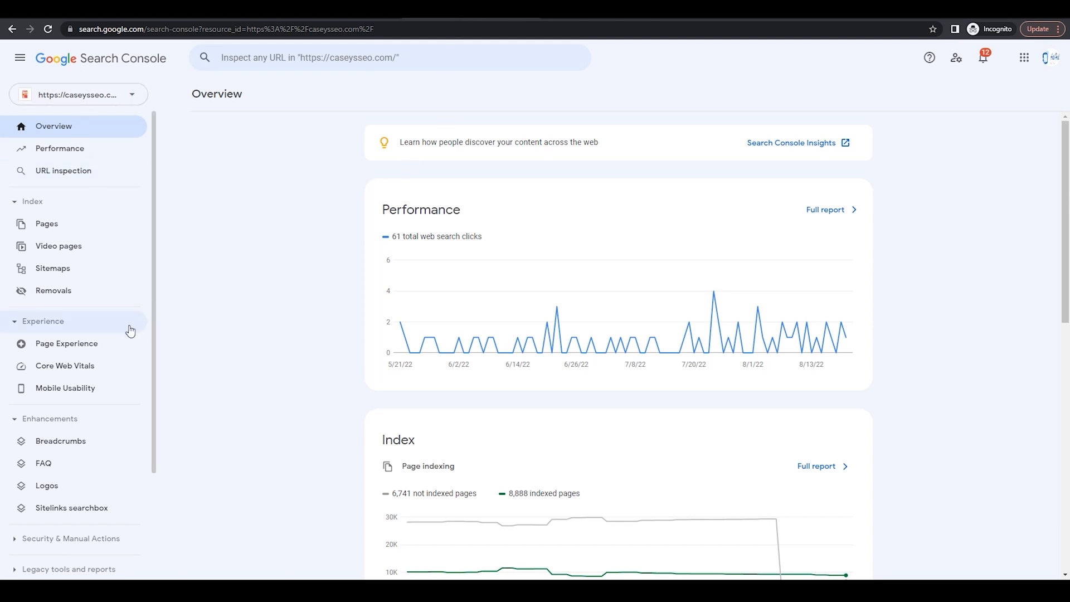
mouse_move(47, 466)
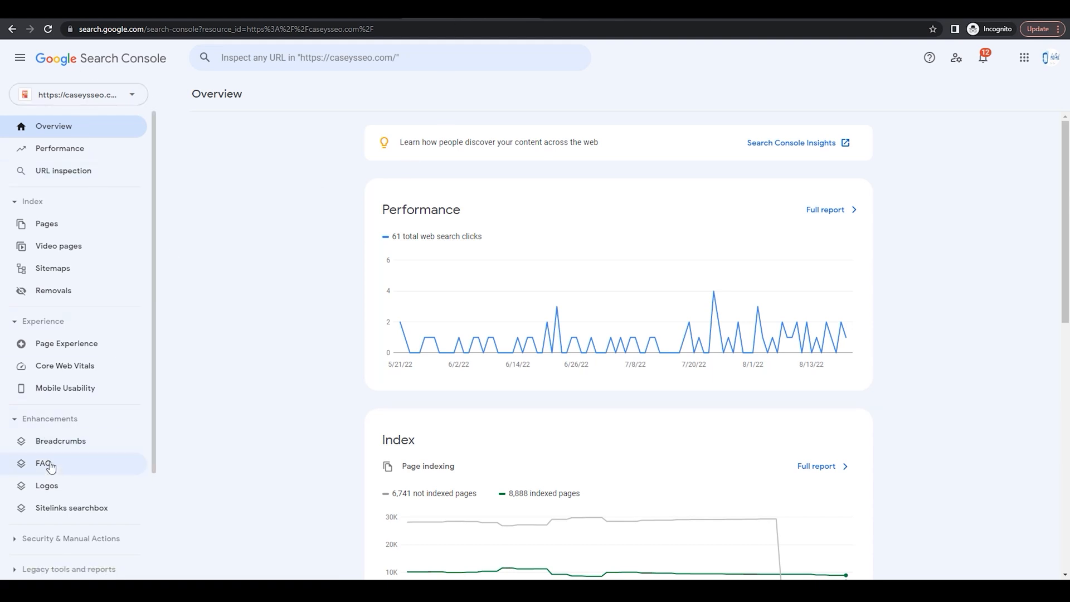
Switch to Search Console and show caseysseo.com's FAQ enhancements report (0 invalid, 2 valid).
click(43, 462)
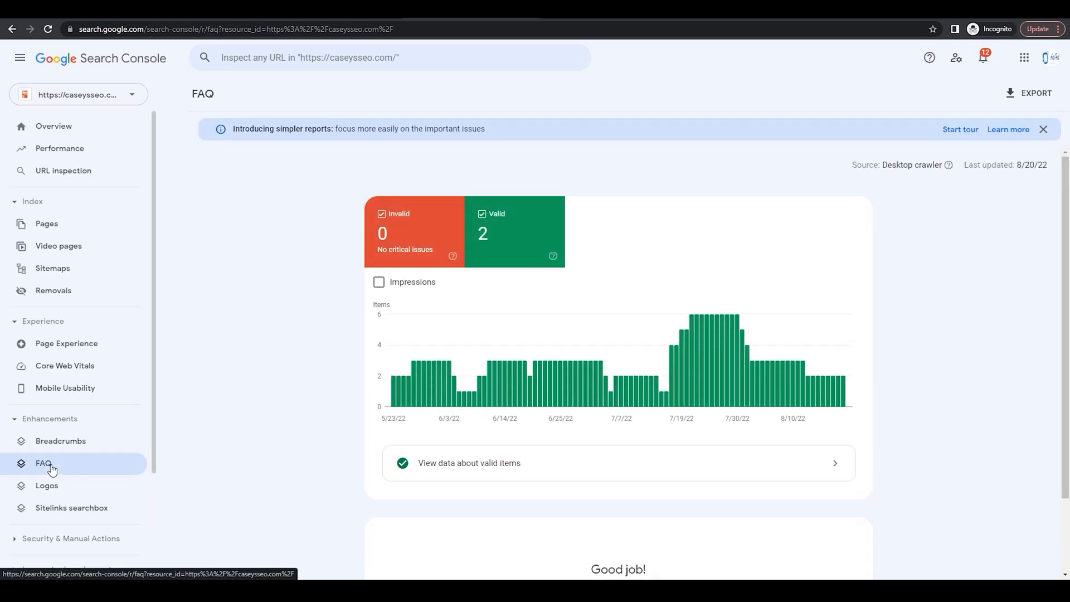
mouse_move(197, 463)
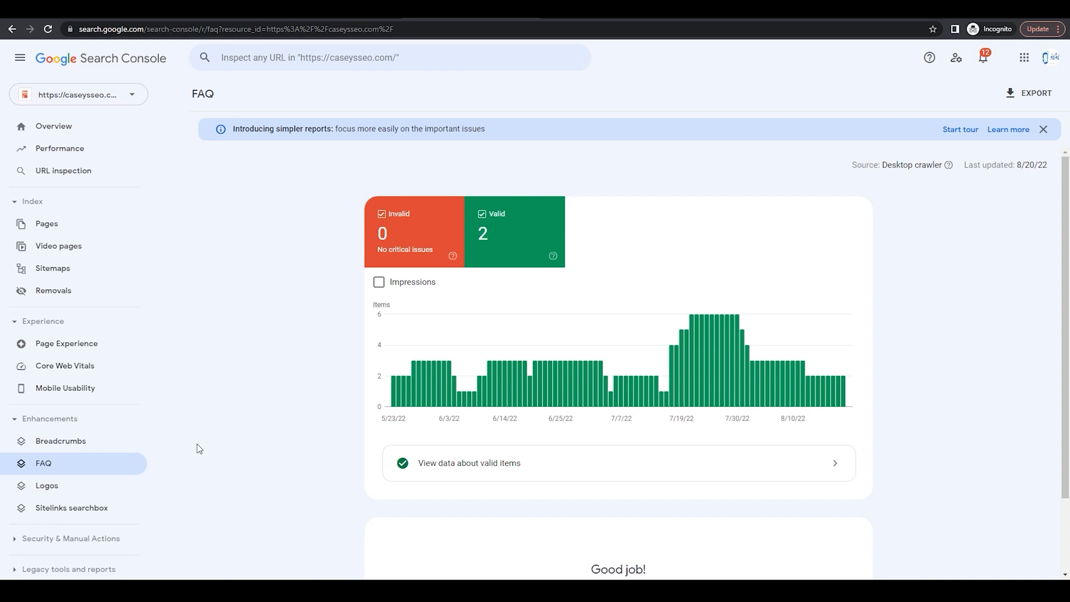
mouse_move(478, 405)
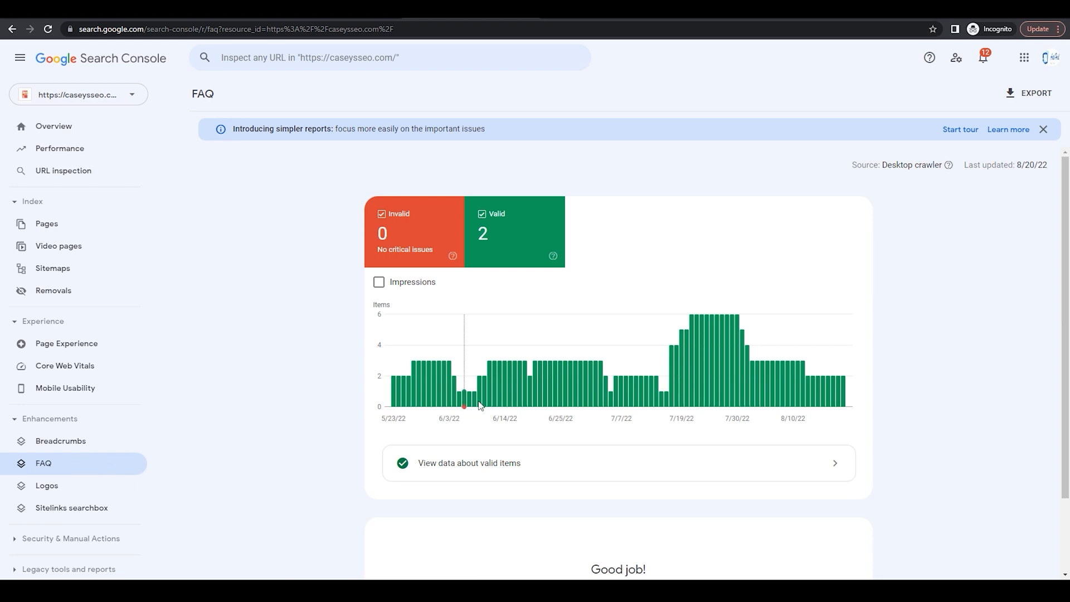
mouse_move(498, 244)
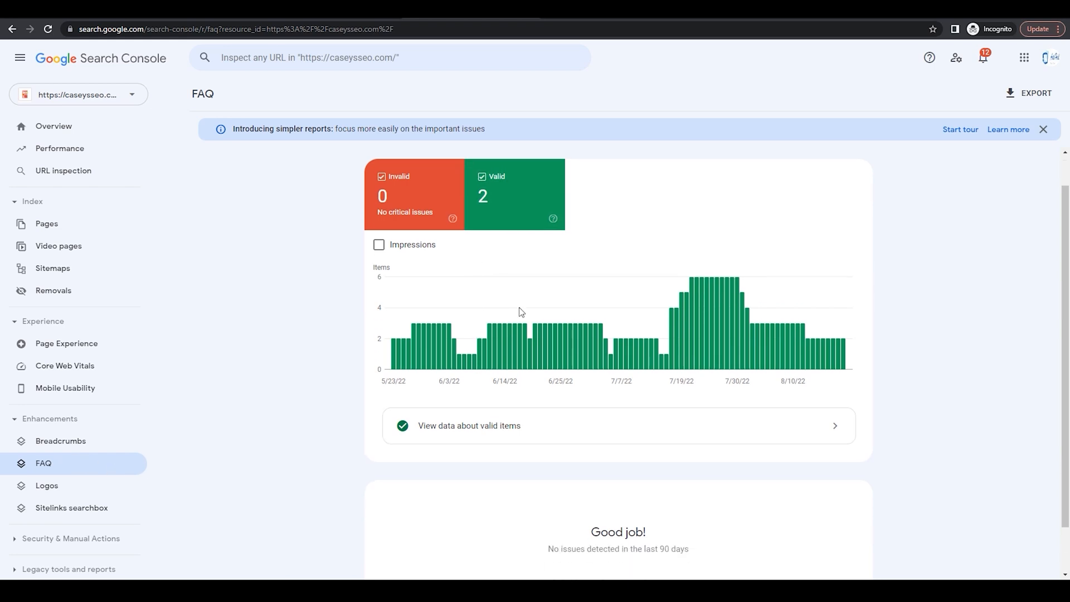
scroll(down, 3)
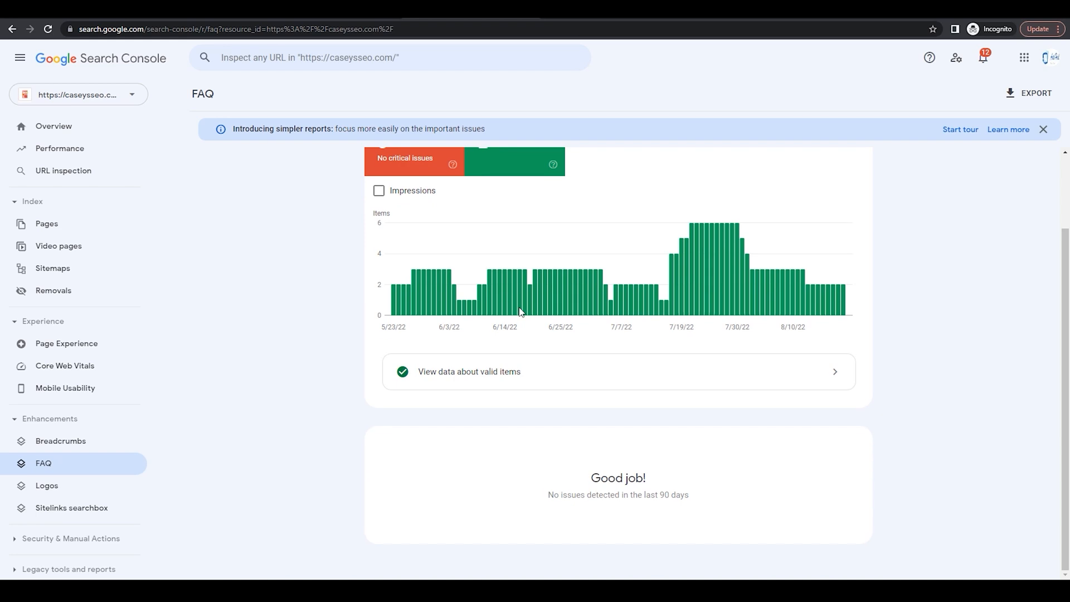
mouse_move(512, 330)
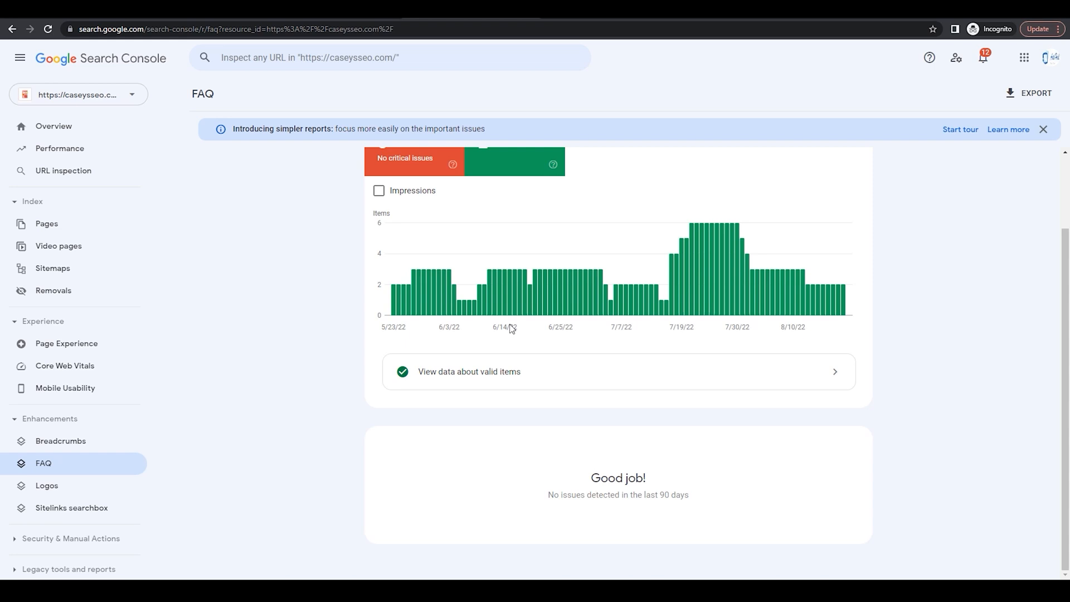
mouse_move(506, 321)
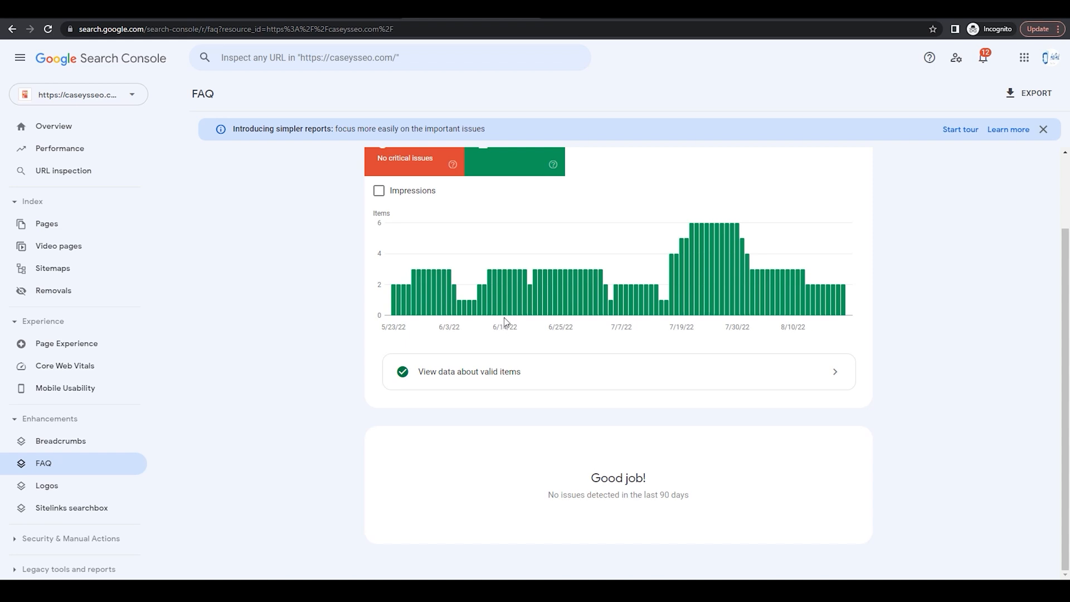
mouse_move(491, 371)
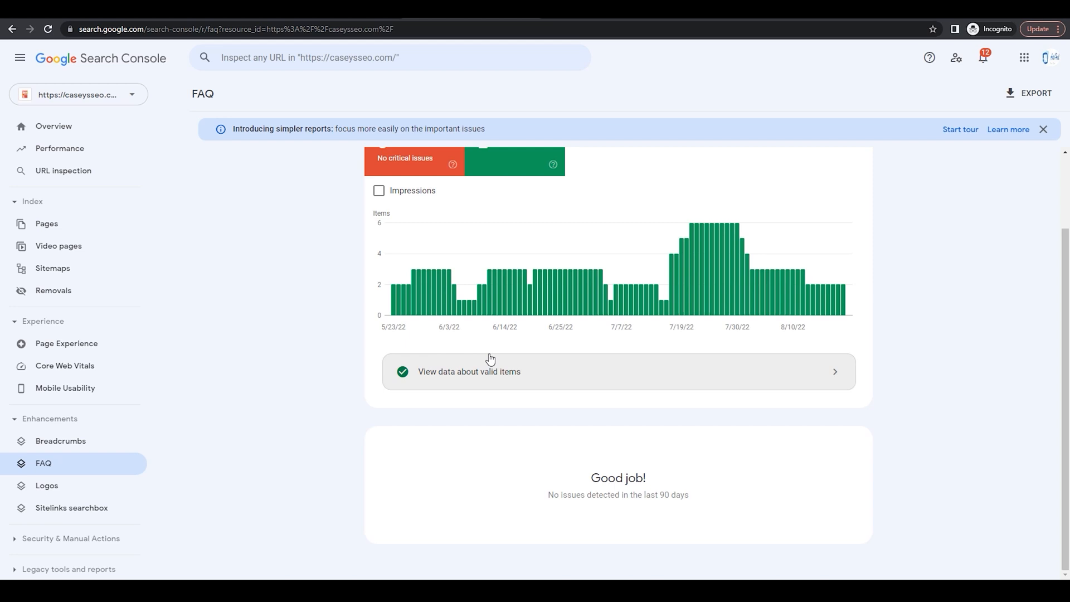
mouse_move(326, 424)
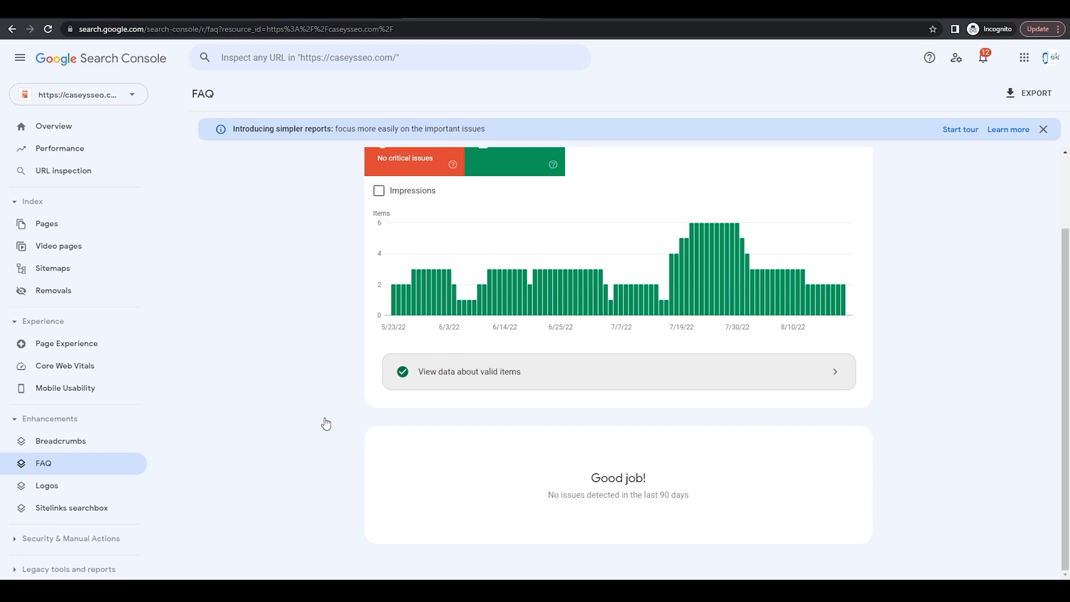
mouse_move(60, 464)
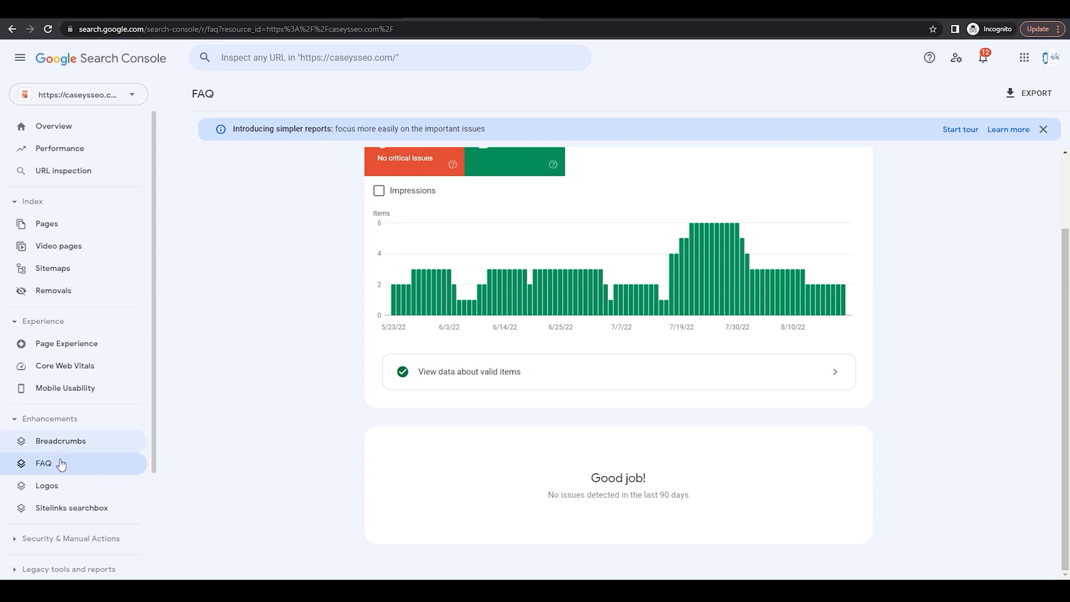